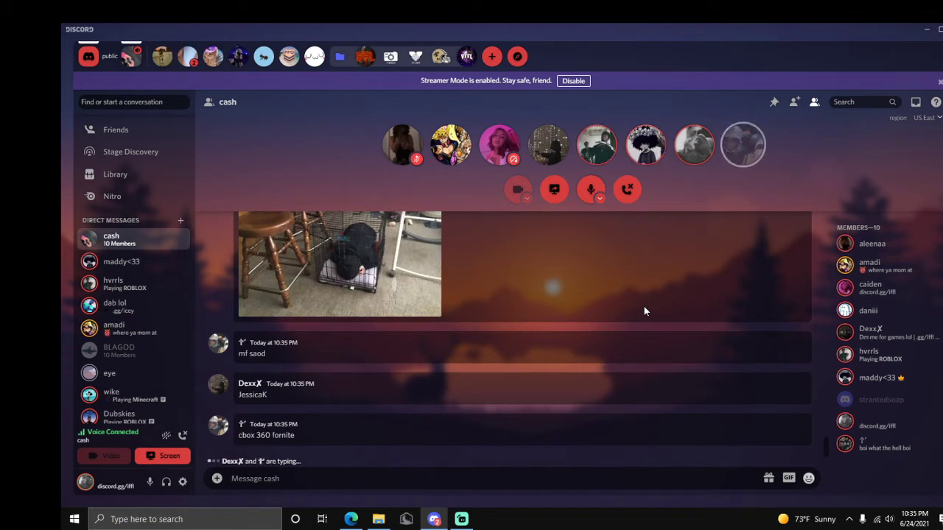
# Step: Scroll down the cash chat past the out-of-VC notices and repeated E spam
pyautogui.scroll(-3)
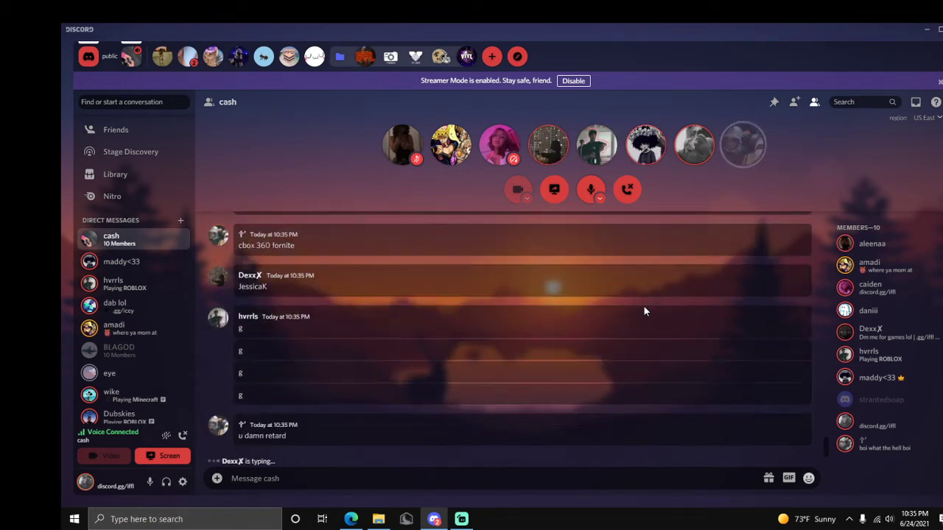
pyautogui.scroll(-3)
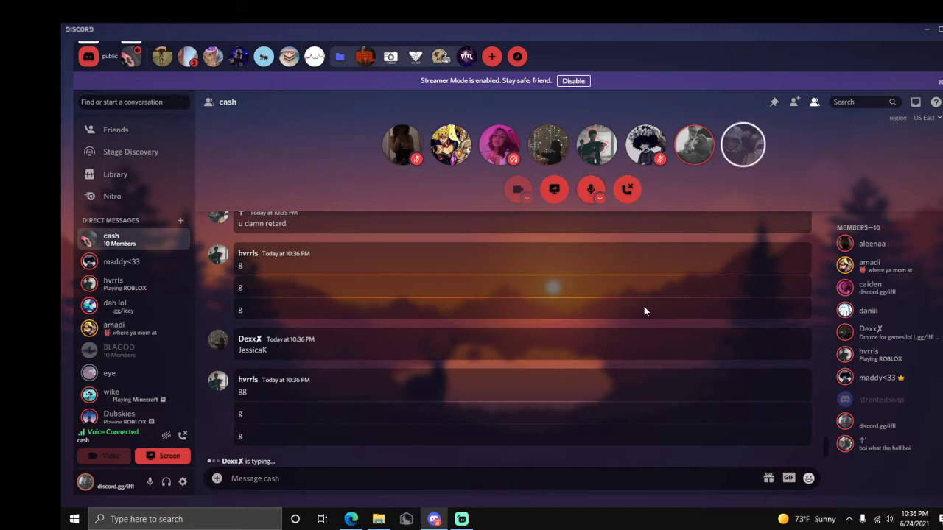
pyautogui.scroll(-3)
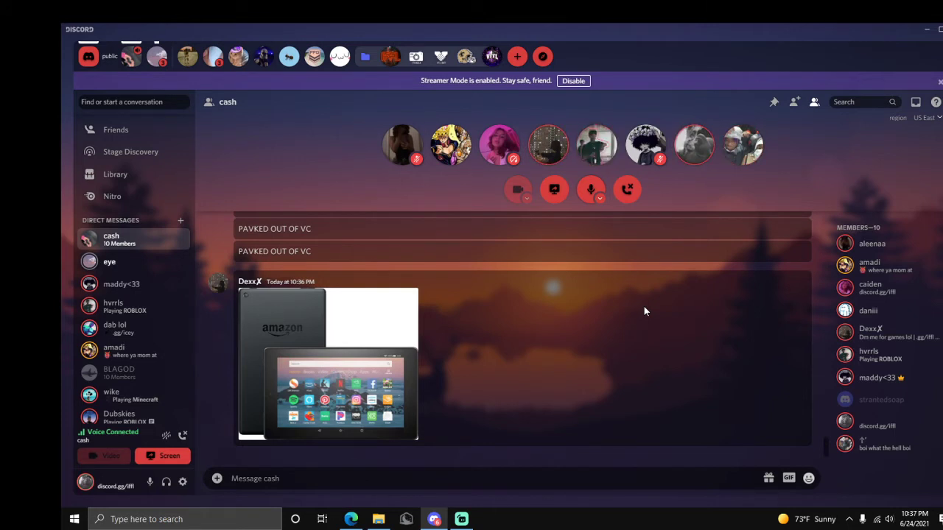
# Step: Browse the shared photos, view the old-message screenshot full-size in the browser, then return to Discord
pyautogui.scroll(-3)
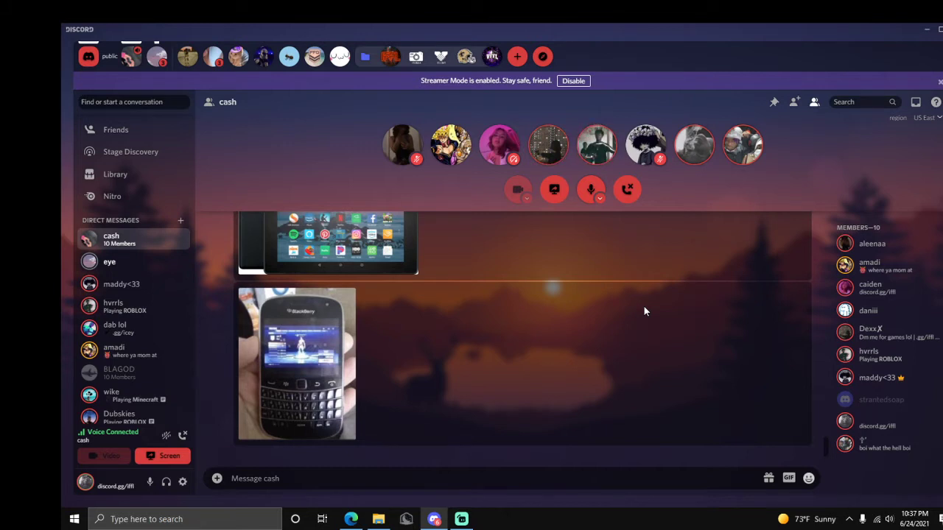
pyautogui.scroll(-3)
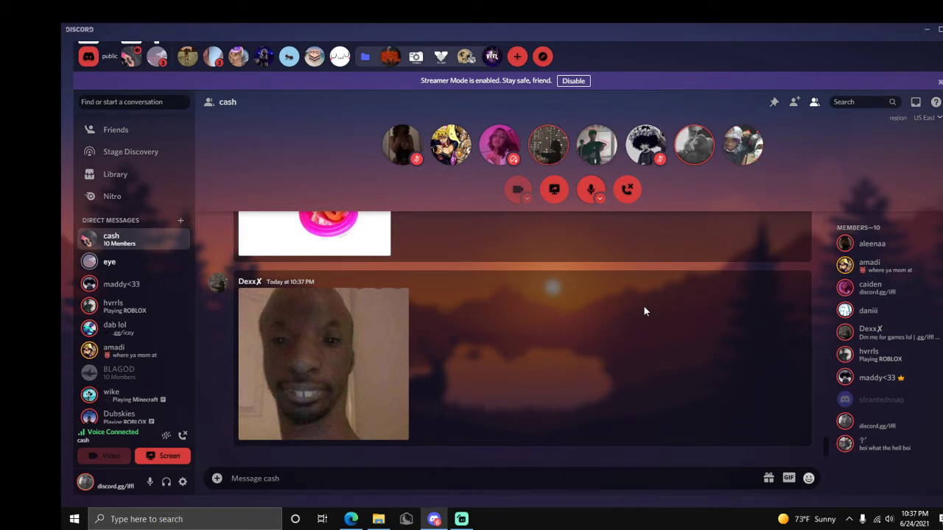
pyautogui.scroll(-3)
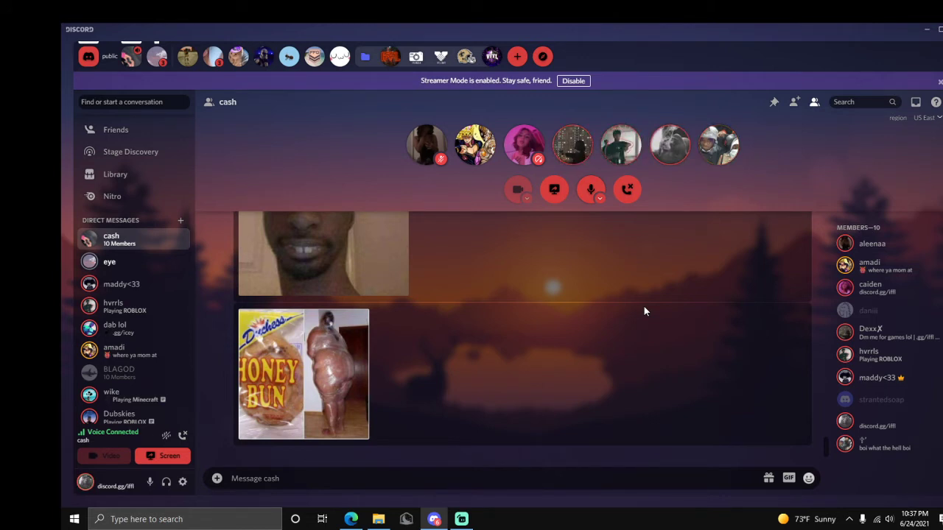
pyautogui.moveTo(622, 124)
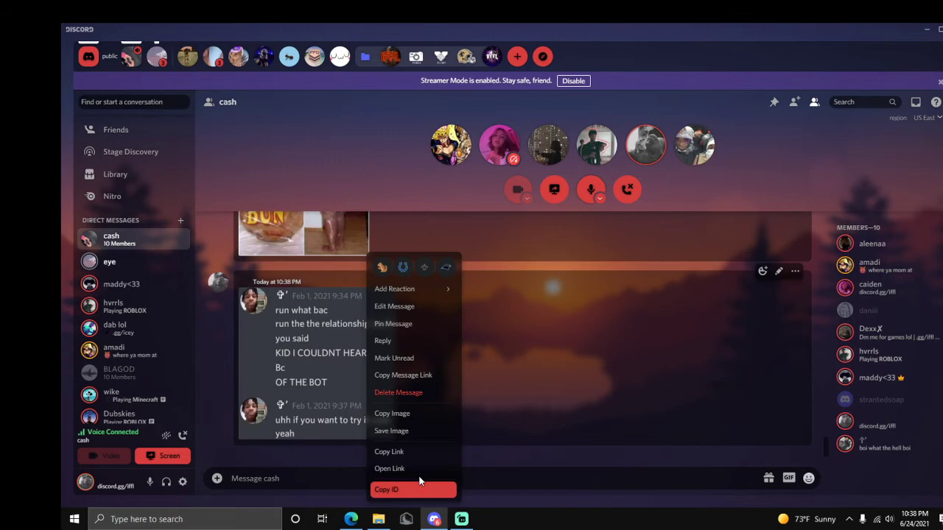
pyautogui.click(389, 468)
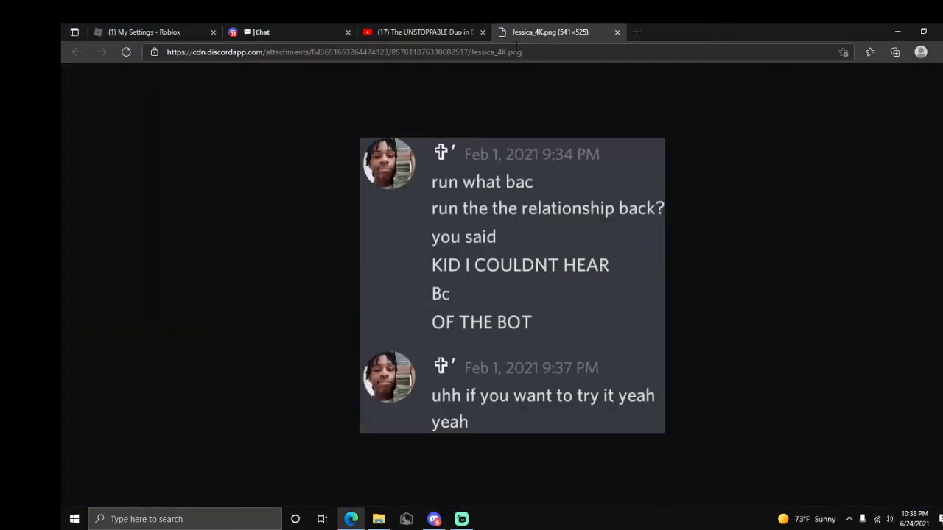
pyautogui.click(433, 519)
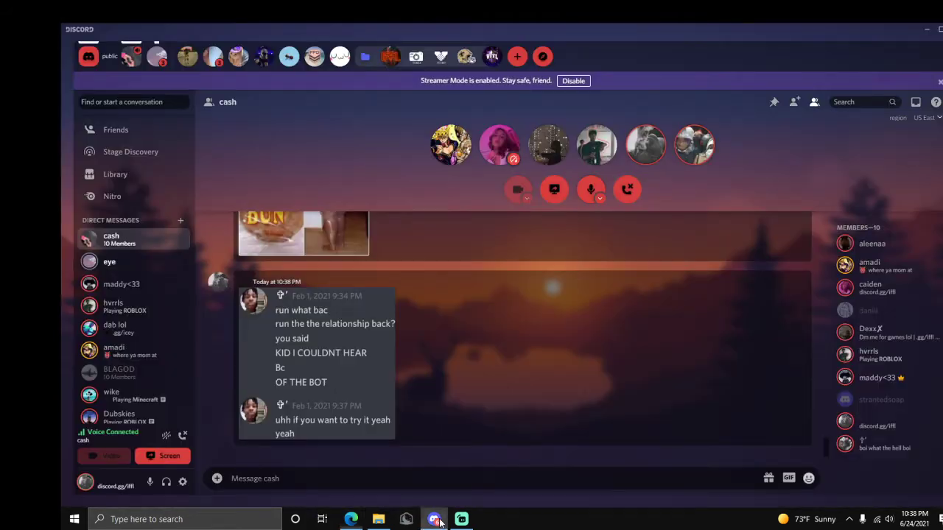
# Step: Play the video0.mp4 YOU DIED clip and scrub partway through its progress bar
pyautogui.scroll(-3)
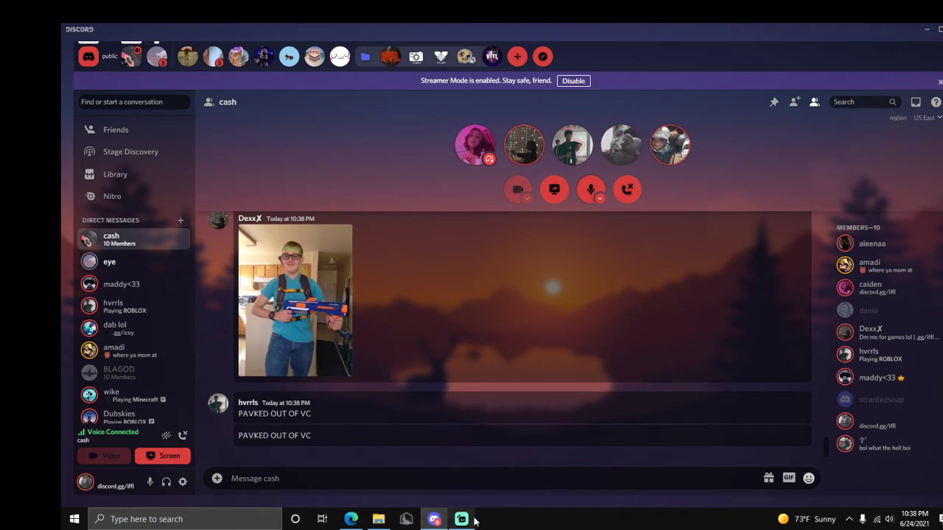
pyautogui.moveTo(495, 446)
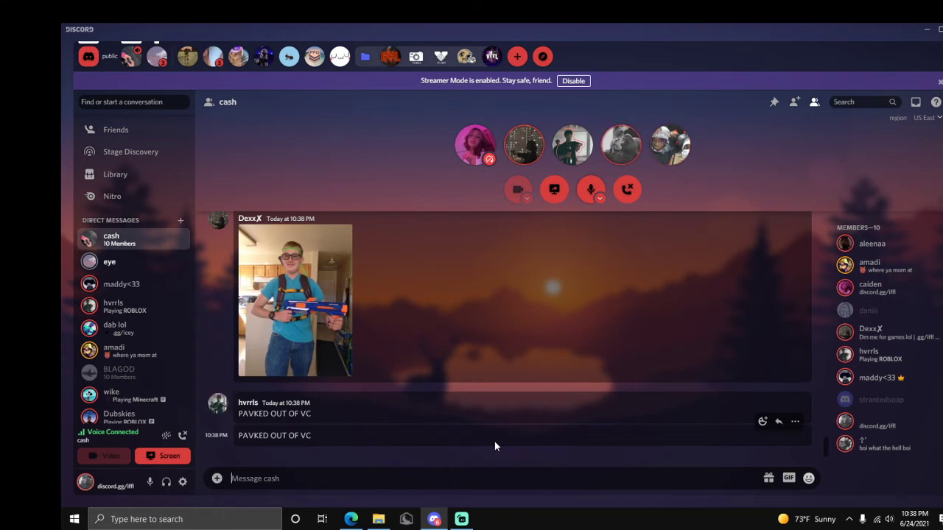
pyautogui.scroll(-3)
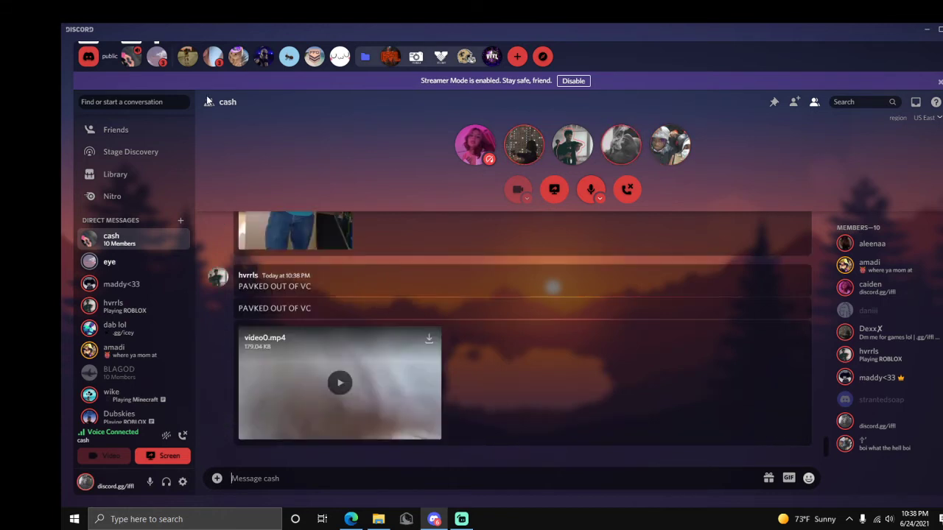
pyautogui.click(339, 383)
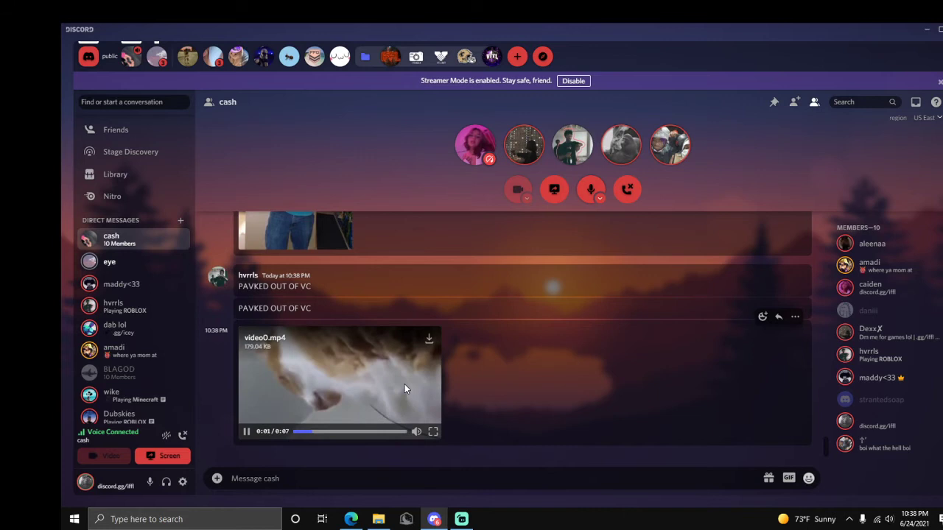
pyautogui.click(376, 431)
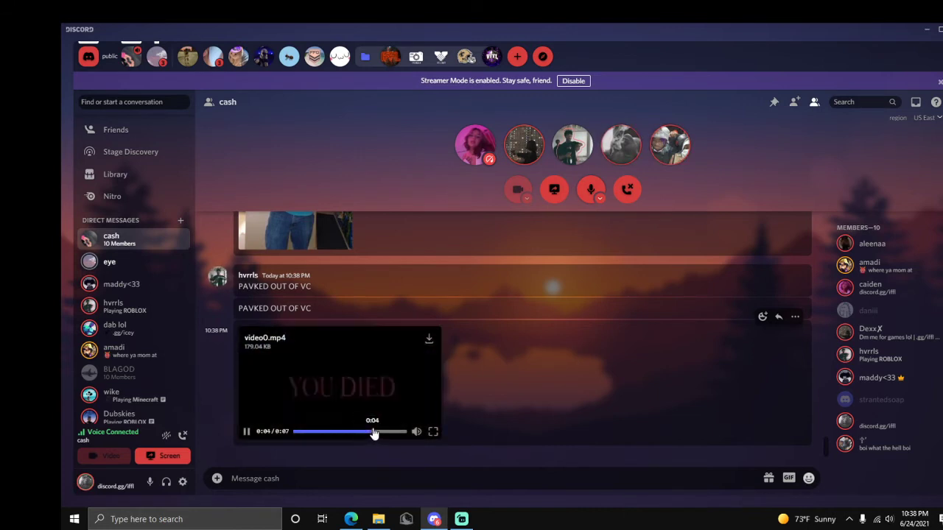
pyautogui.click(247, 432)
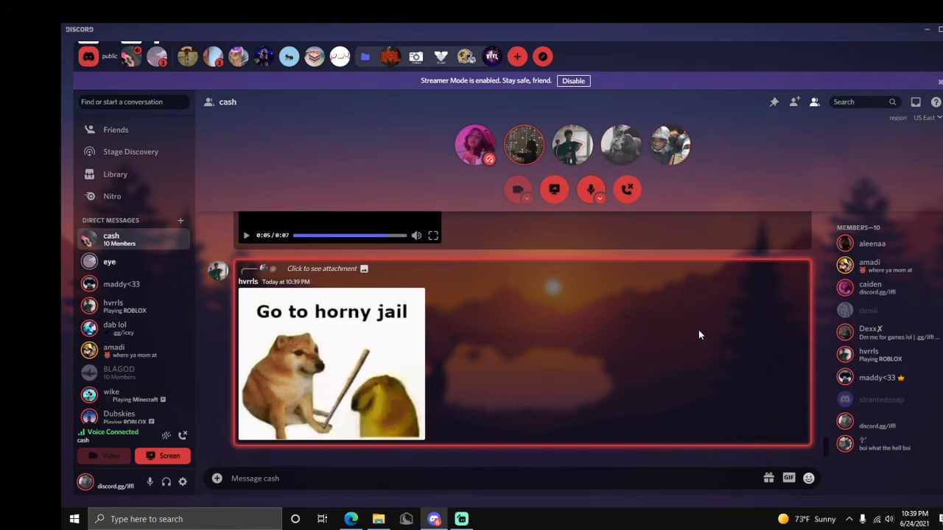
# Step: Scroll back to the Feb 1 messages with the attachment URL drafted in the message box
pyautogui.scroll(-3)
pyautogui.write('v')
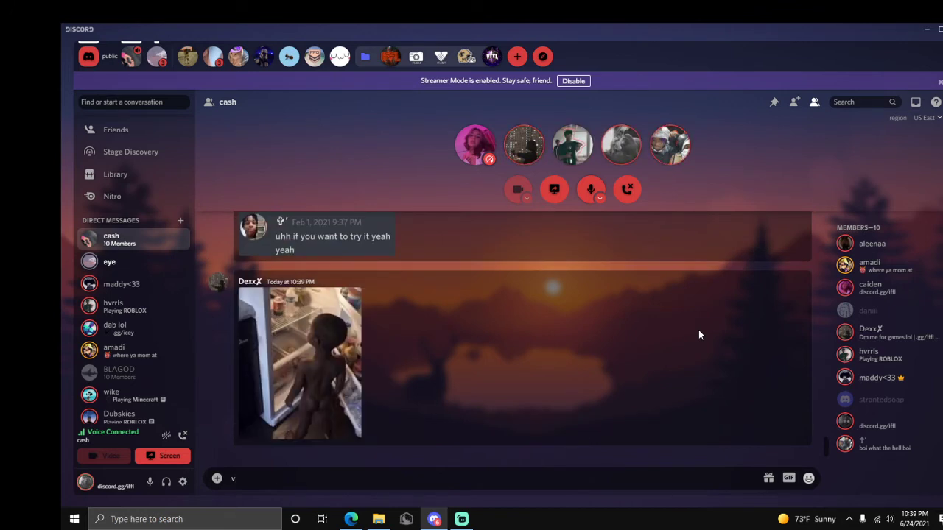
pyautogui.scroll(-3)
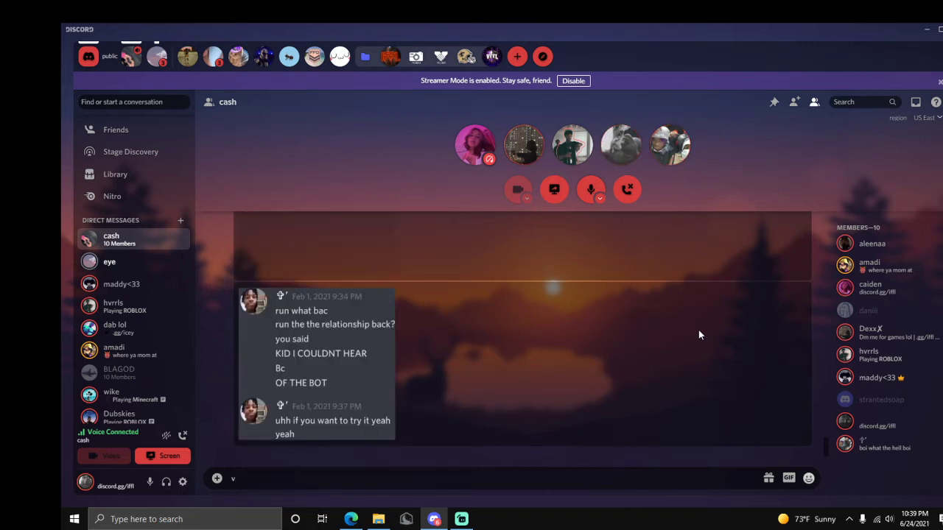
pyautogui.scroll(3)
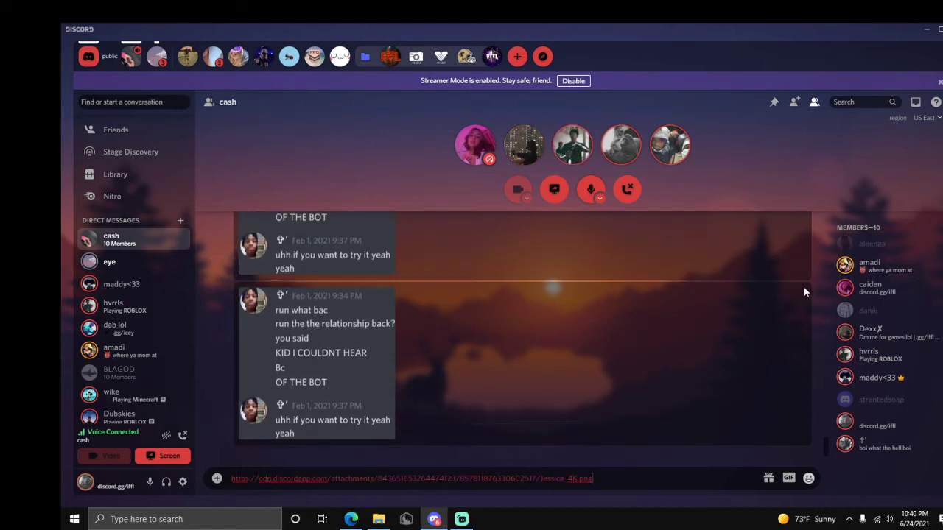
# Step: Send the attachment link and scroll to the PAVKED OUT OF VC and 'this all im hearing bruh' spam
pyautogui.press('Return')
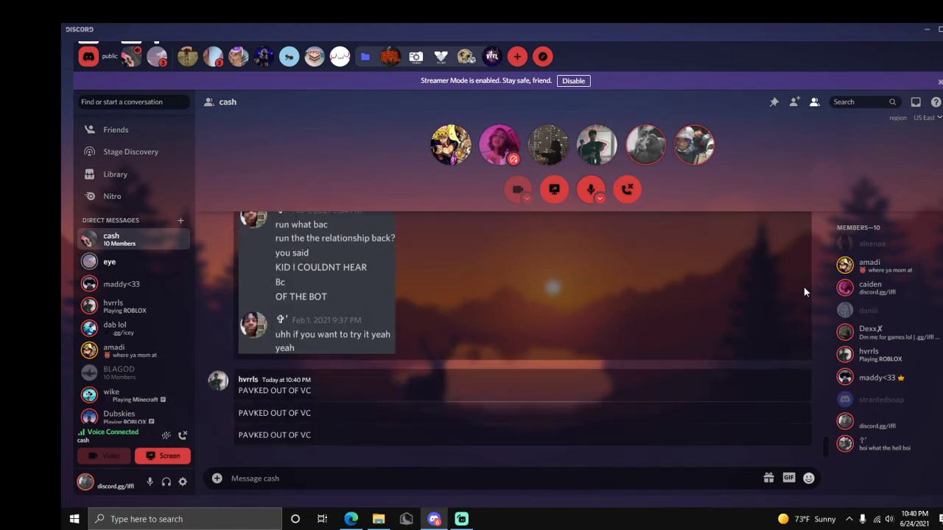
pyautogui.scroll(-3)
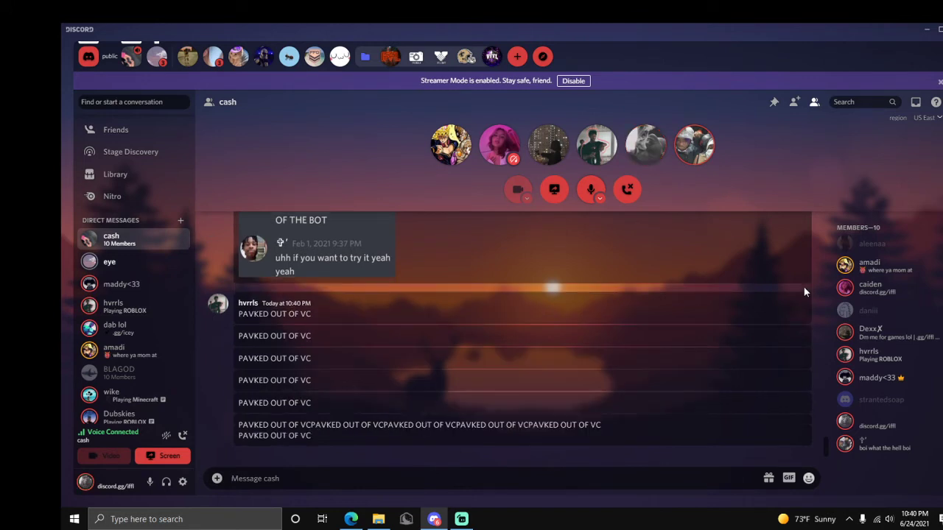
pyautogui.scroll(-3)
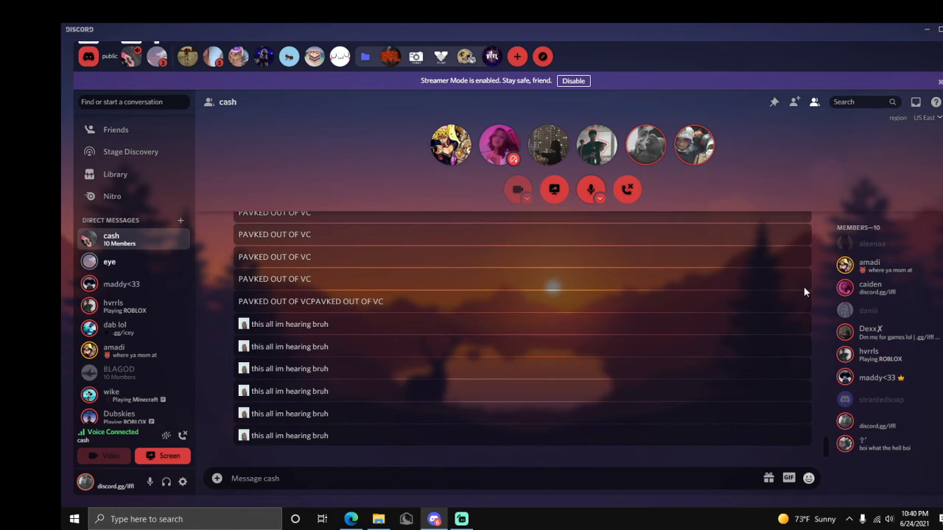
# Step: Check the honey bun image reply, then bring Streamlabs OBS forward to stop recording
pyautogui.scroll(-3)
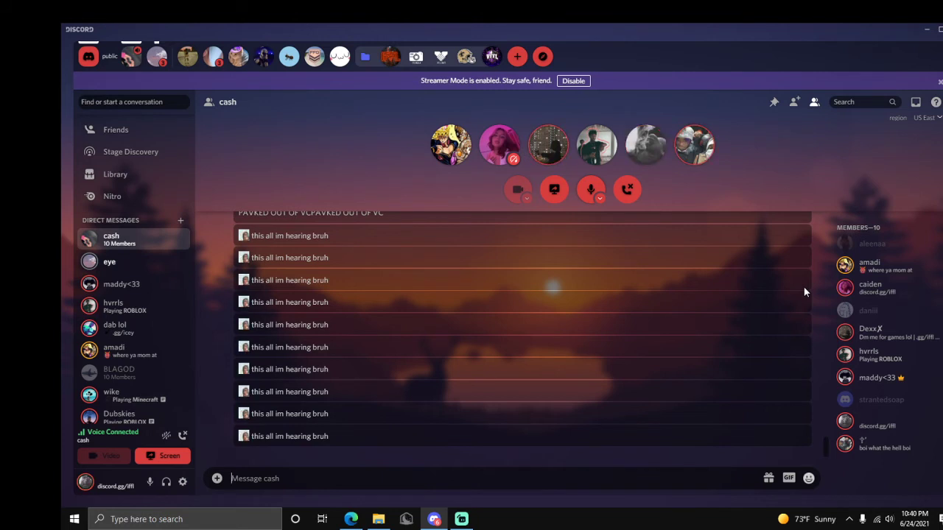
pyautogui.moveTo(204, 92)
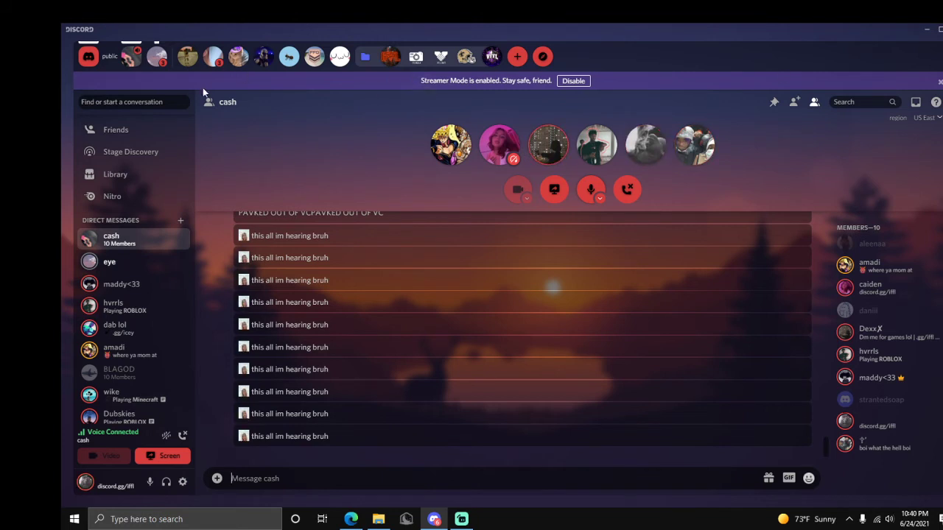
pyautogui.moveTo(125, 282)
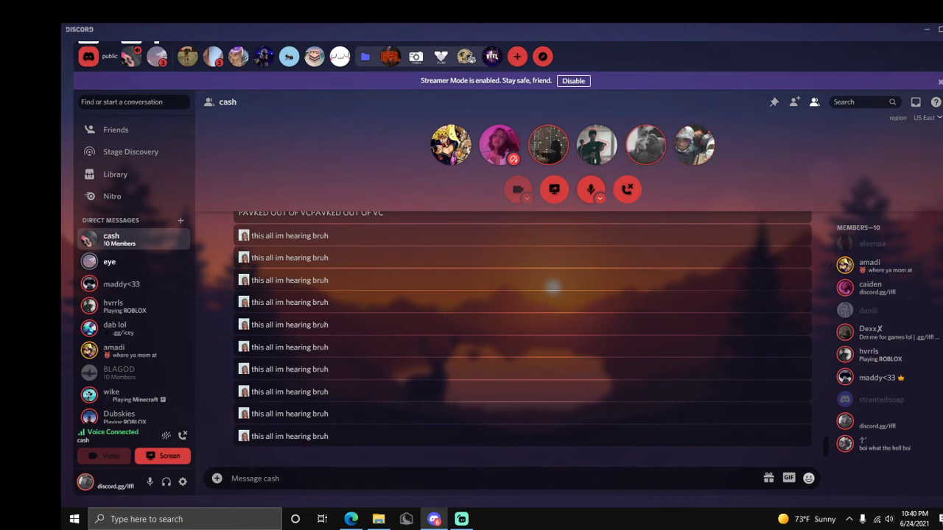
pyautogui.rightClick(121, 283)
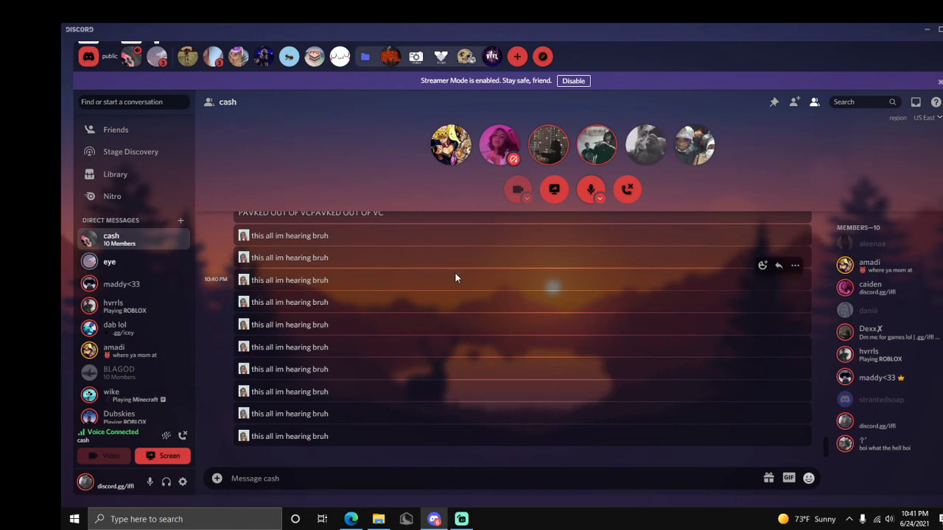
pyautogui.moveTo(271, 289)
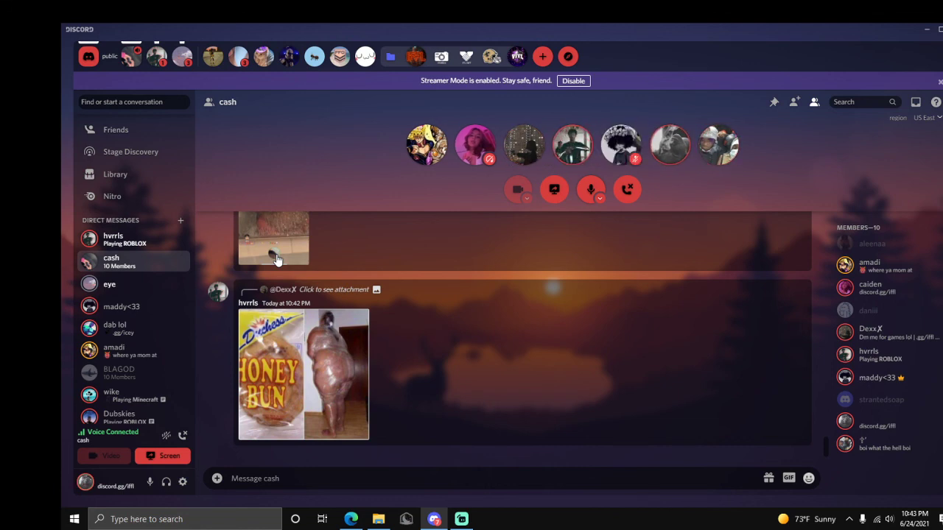
pyautogui.click(461, 519)
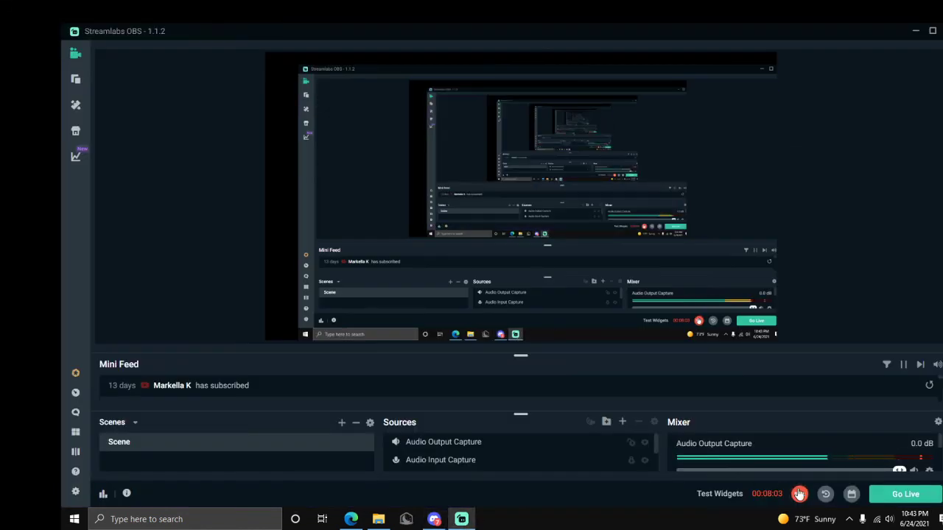